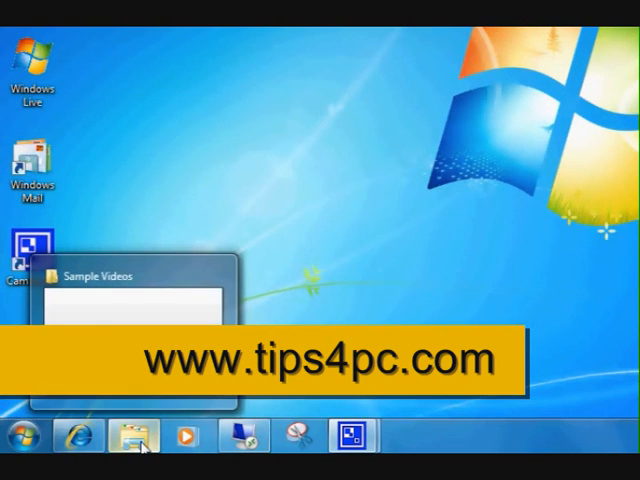
- Switch from the Sample Videos folder to the desktop and back to Internet Explorer
click(78, 436)
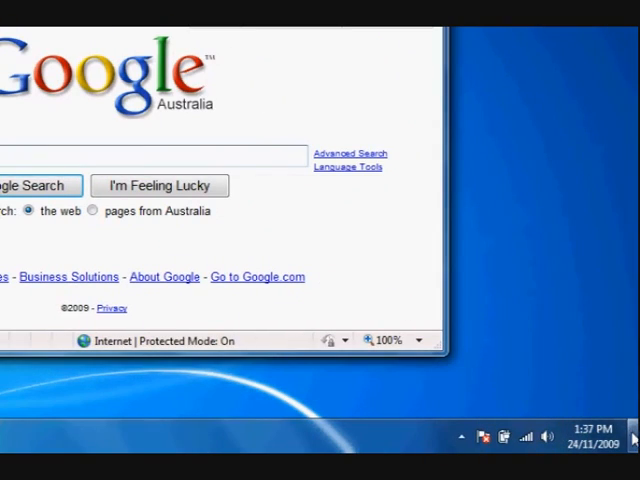
click(632, 440)
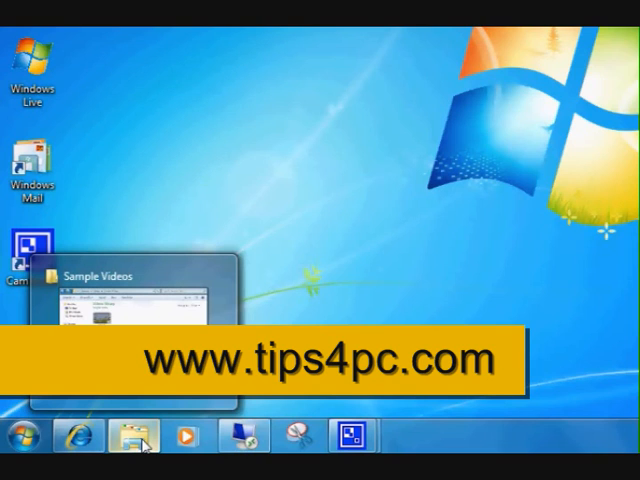
click(77, 436)
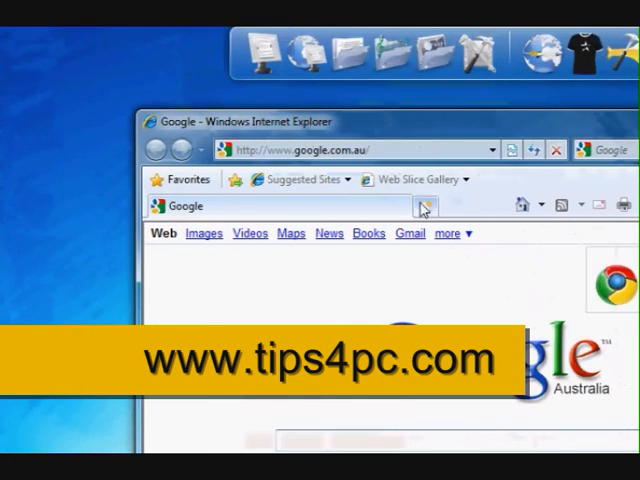
- Open a new Internet Explorer tab and go to tips4p
click(422, 206)
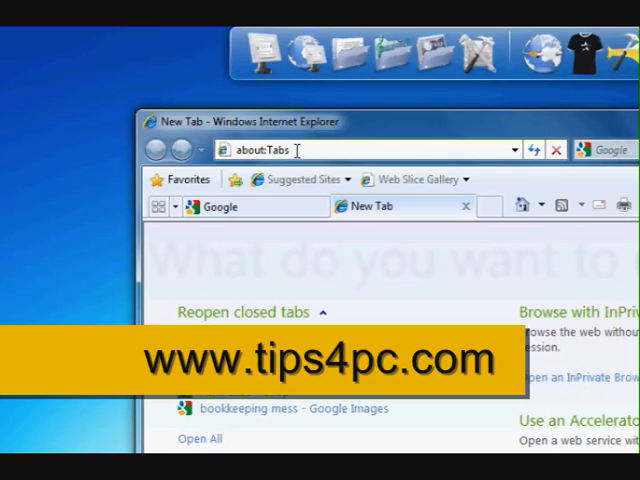
text(tip)
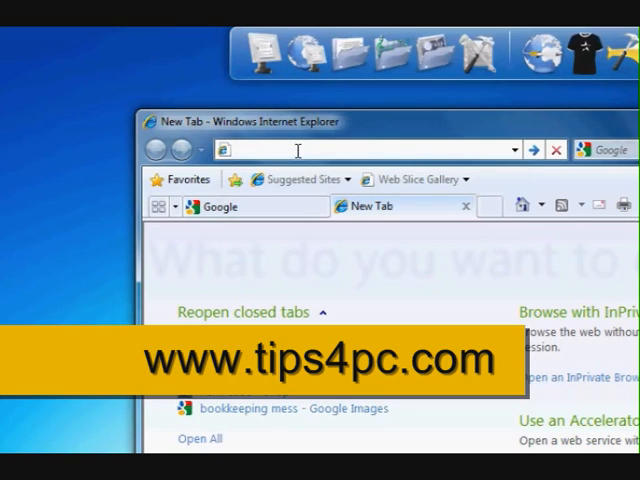
text(tips4p)
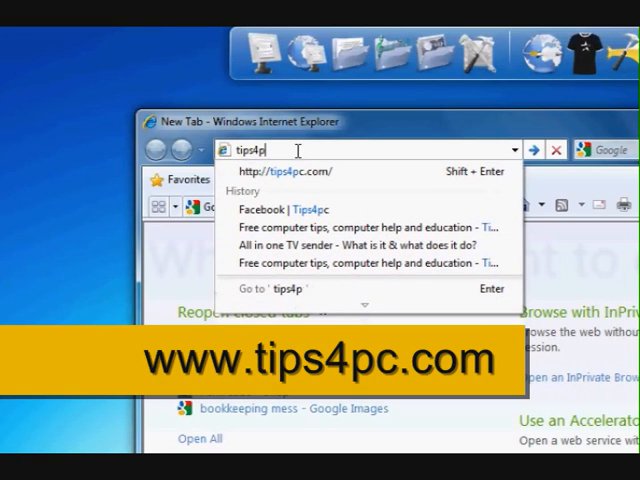
click(293, 171)
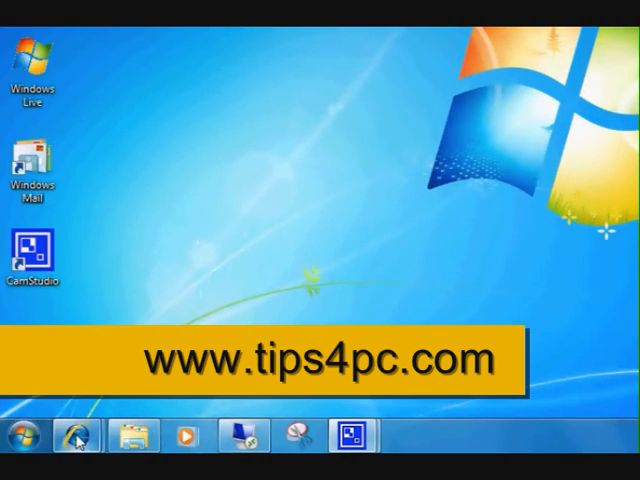
mouse_move(75, 436)
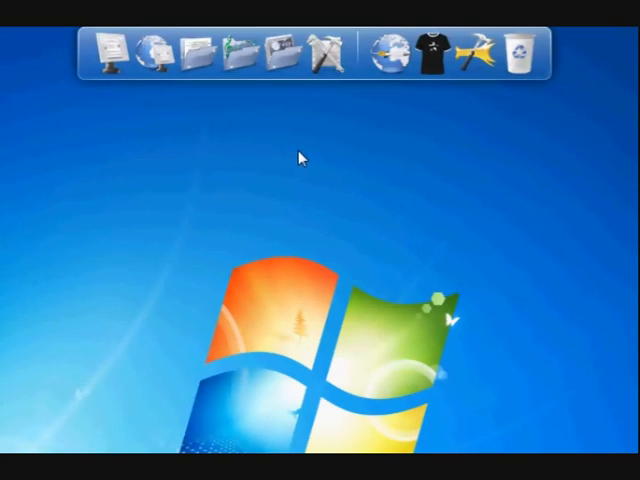
mouse_move(302, 152)
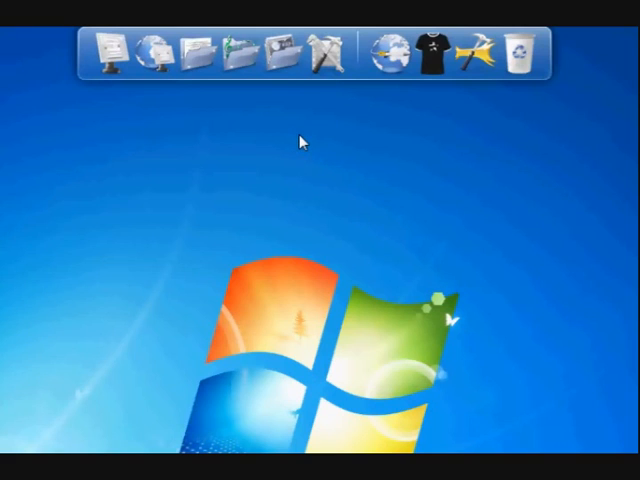
mouse_move(232, 188)
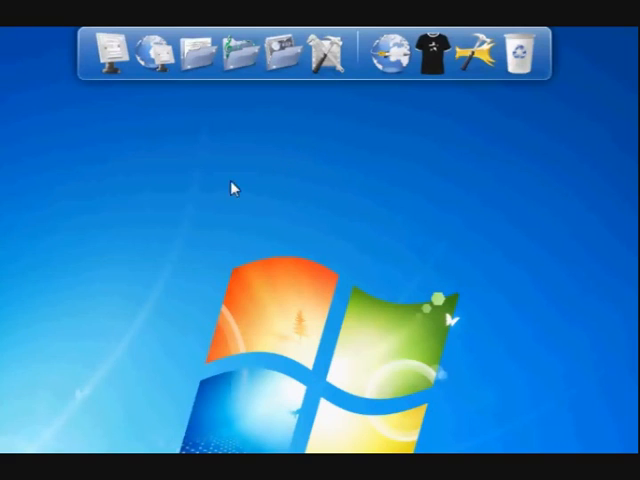
mouse_move(358, 135)
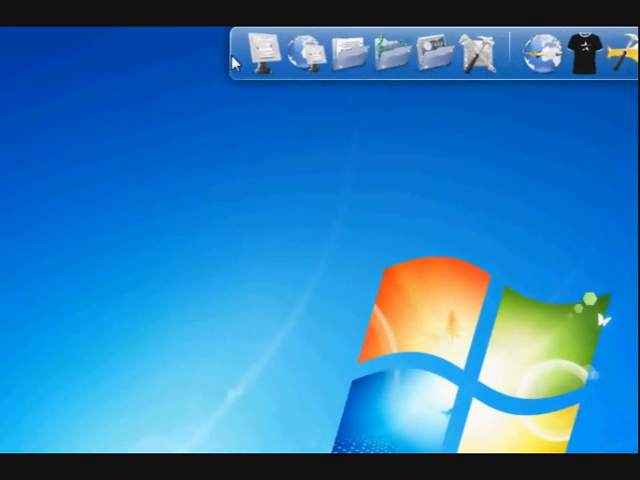
mouse_move(265, 60)
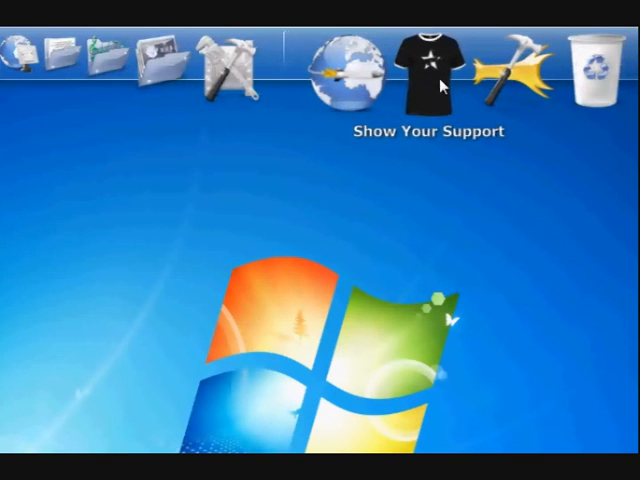
mouse_move(480, 75)
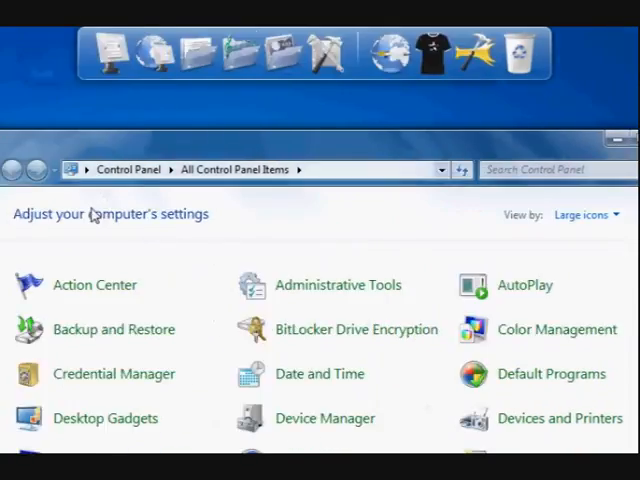
- Close the Control Panel window and bring up the Start menu
scroll(down, 3)
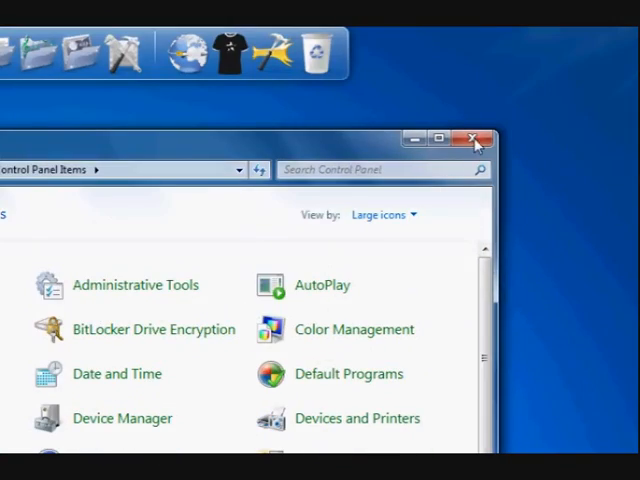
click(472, 138)
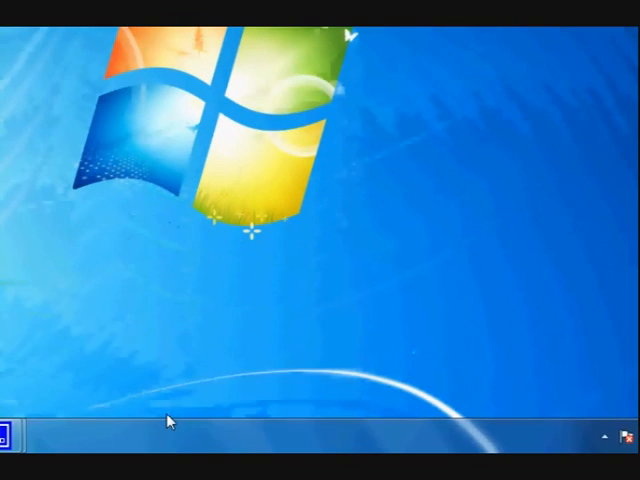
mouse_move(233, 440)
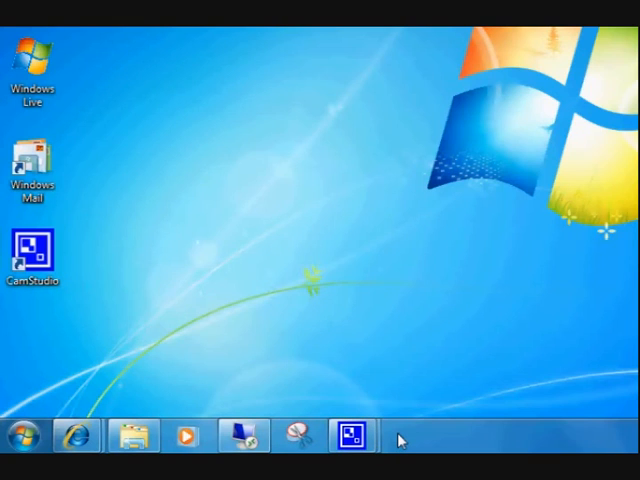
mouse_move(398, 440)
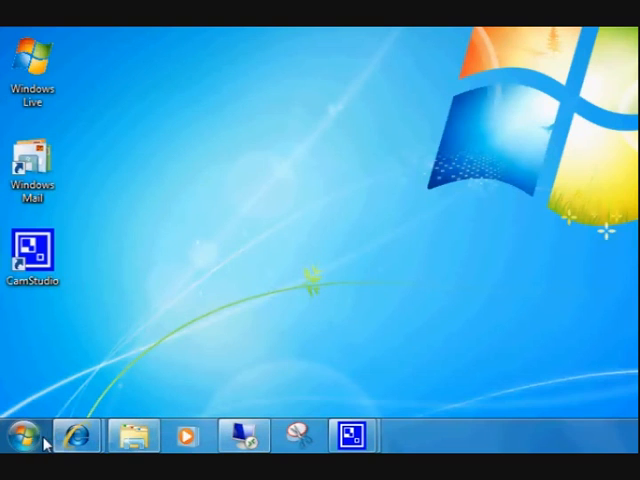
click(27, 436)
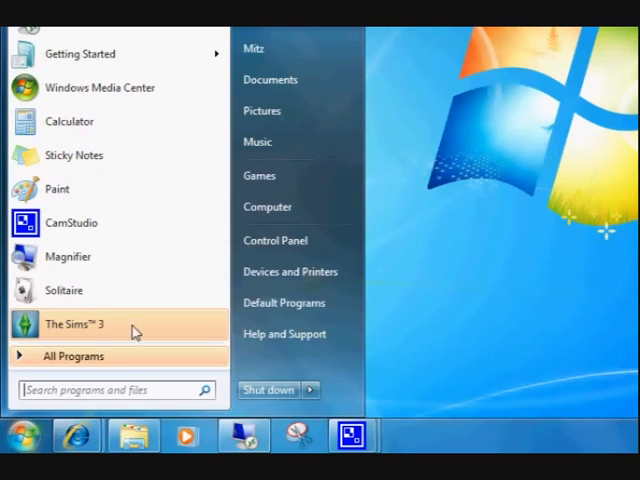
mouse_move(90, 256)
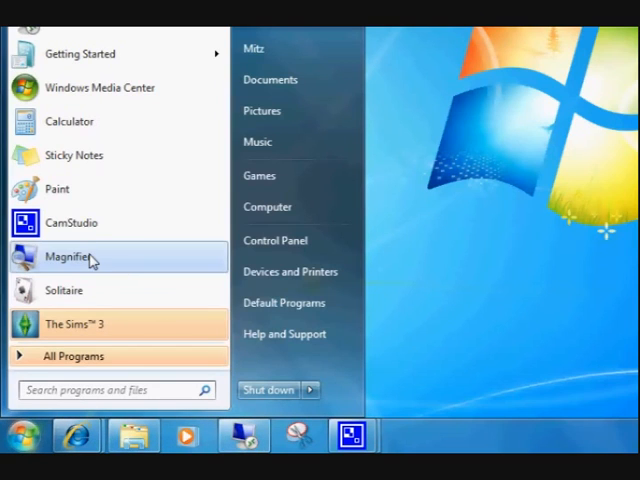
mouse_move(57, 189)
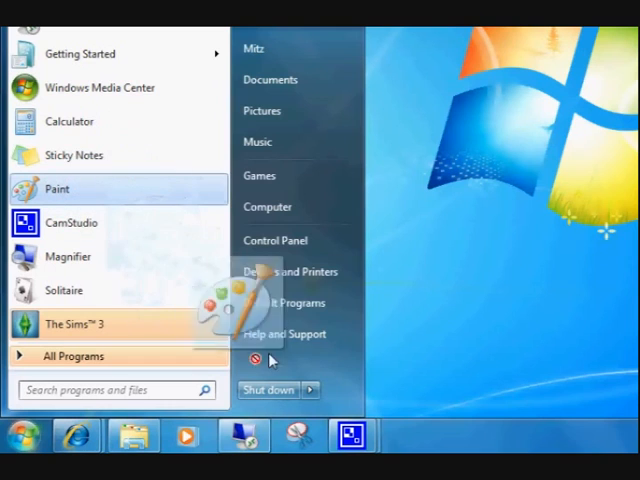
- Pin Paint to the taskbar, unpin it, then show Paint's Pin to Taskbar option
click(57, 188)
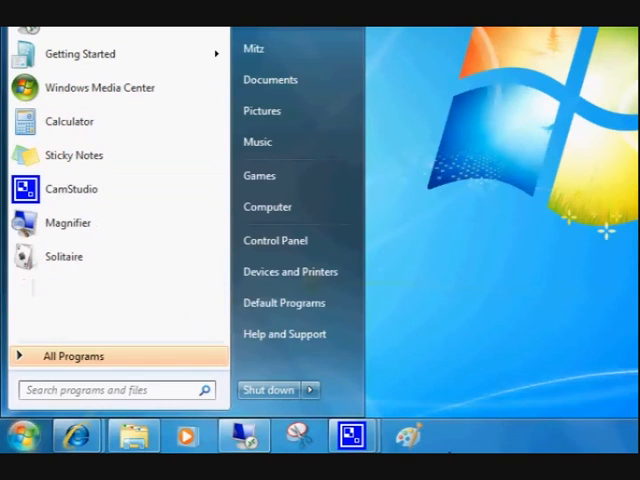
right_click(407, 435)
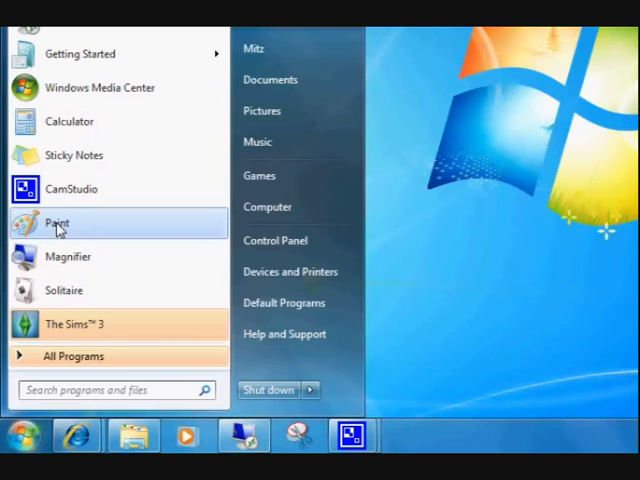
right_click(58, 222)
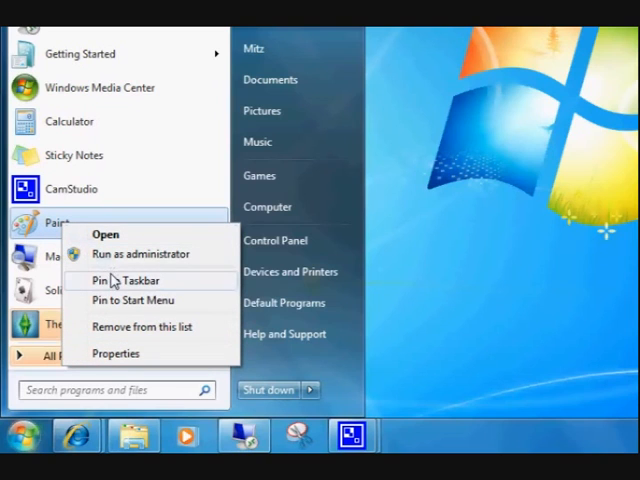
mouse_move(155, 287)
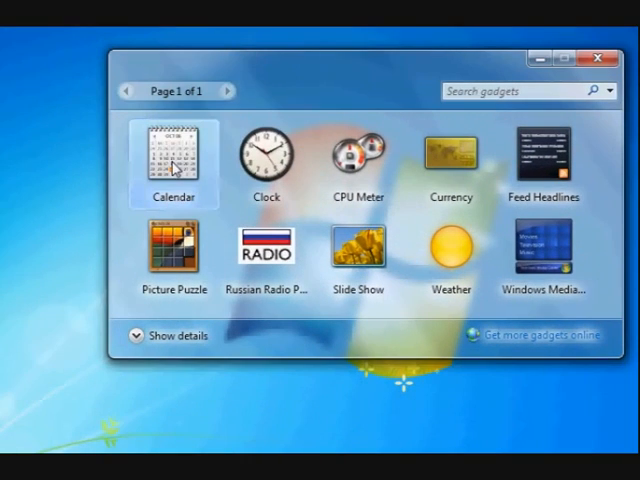
- Add the Calendar gadget and open the Canberra weather forecast on MSN
double_click(173, 155)
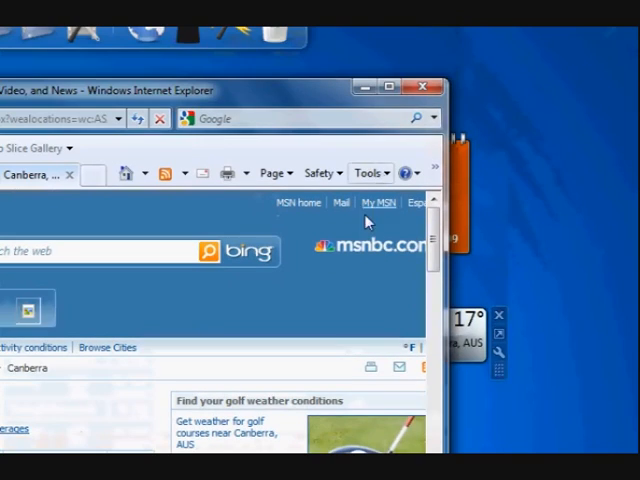
click(389, 86)
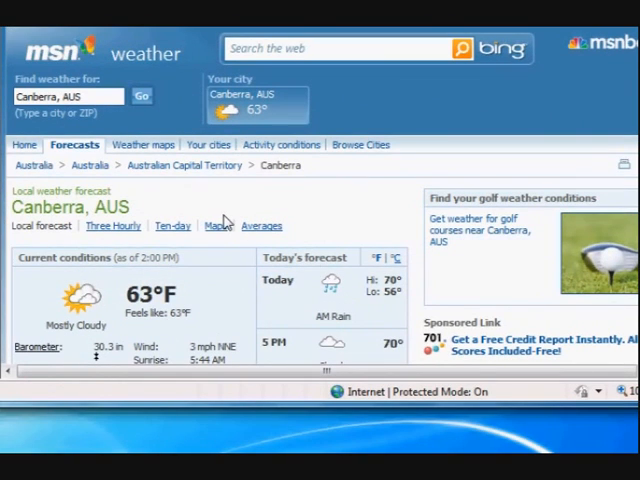
- Search 'brisba' in the Weather gadget options and pick Brisbane, Queensland, Australia
scroll(down, 3)
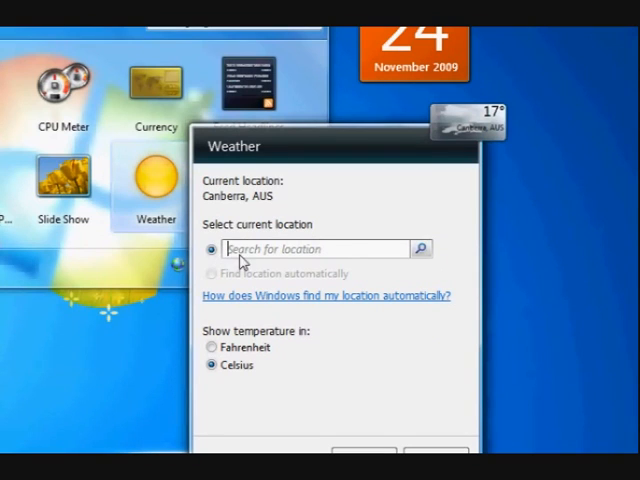
mouse_move(367, 258)
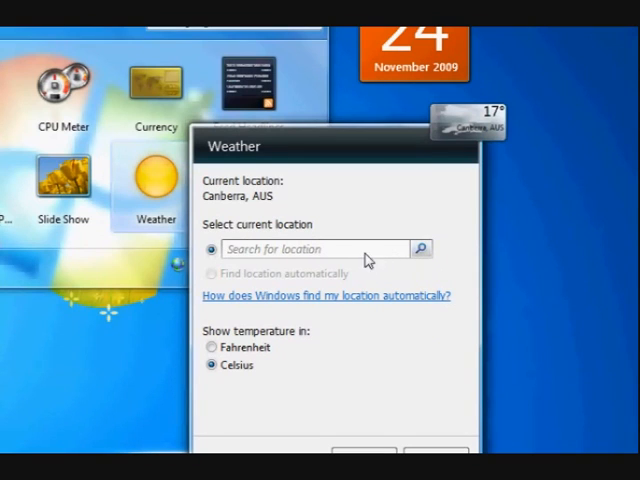
text(b)
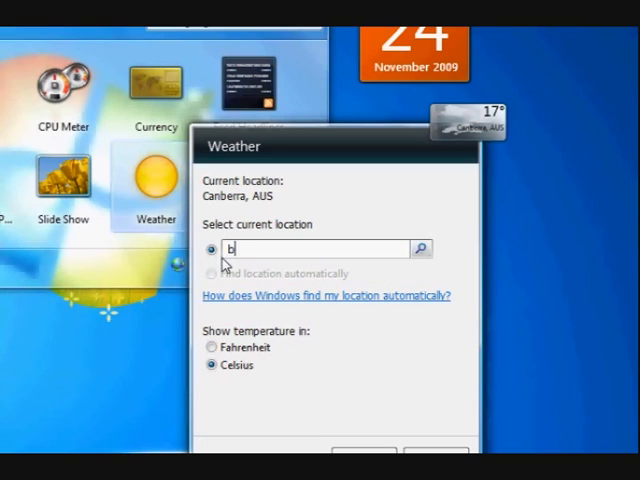
text(risbane)
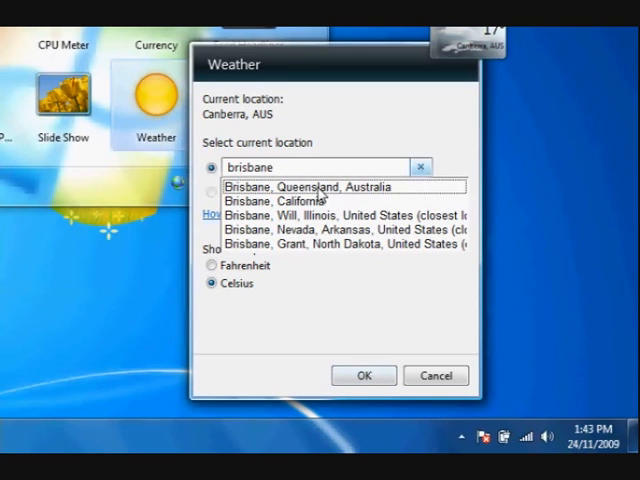
click(435, 375)
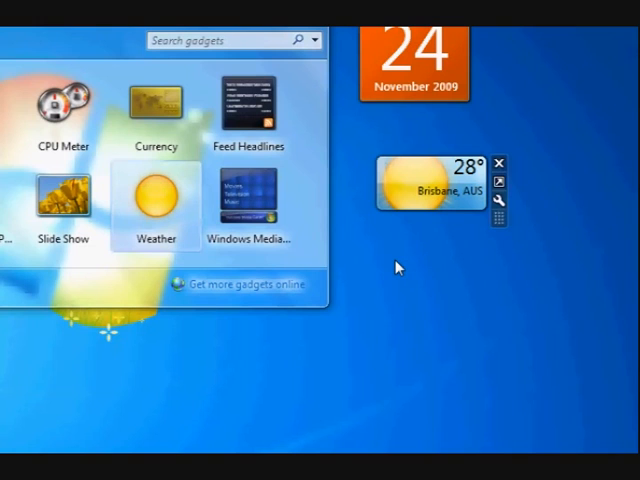
mouse_move(285, 332)
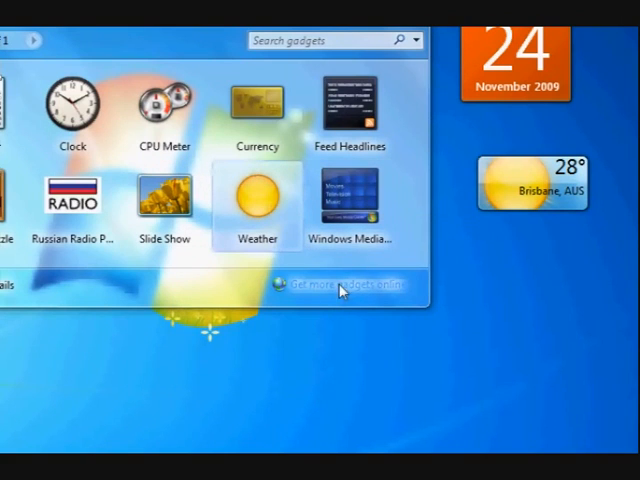
mouse_move(360, 293)
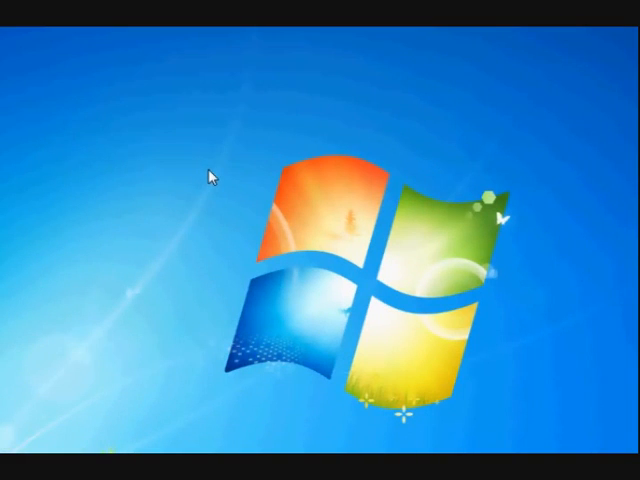
mouse_move(213, 173)
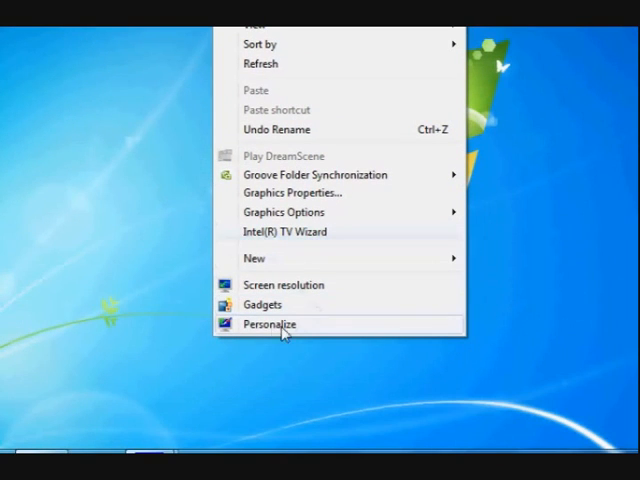
- Choose Personalize from the desktop's right-click menu
click(269, 324)
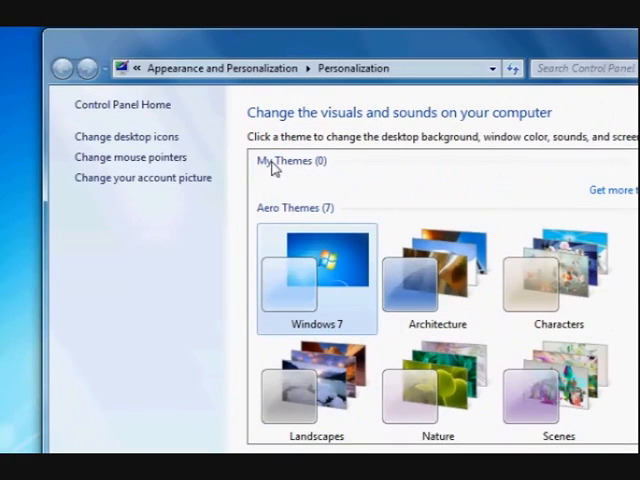
mouse_move(318, 305)
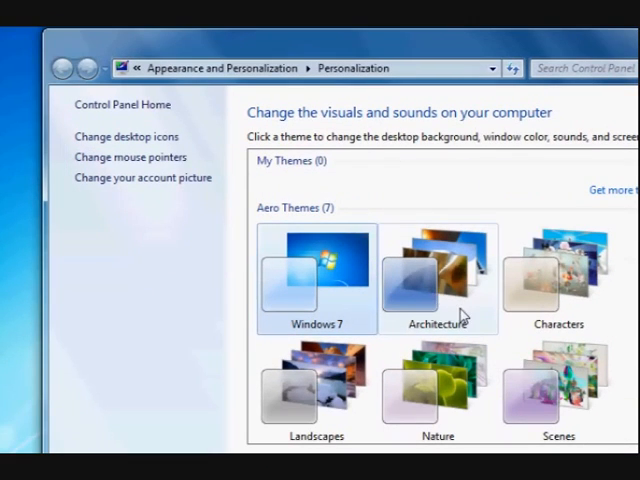
mouse_move(456, 291)
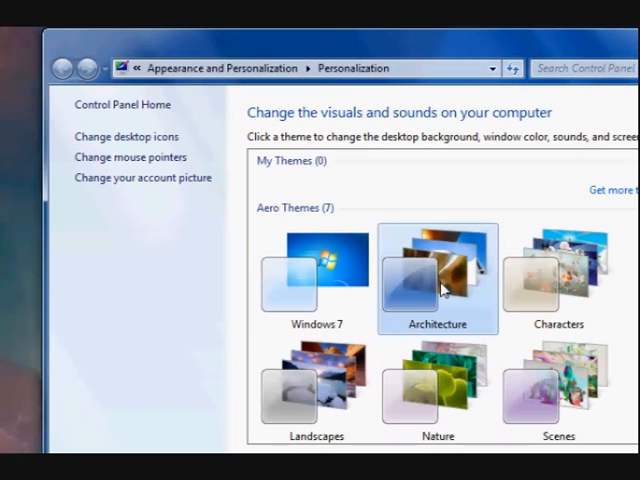
mouse_move(148, 219)
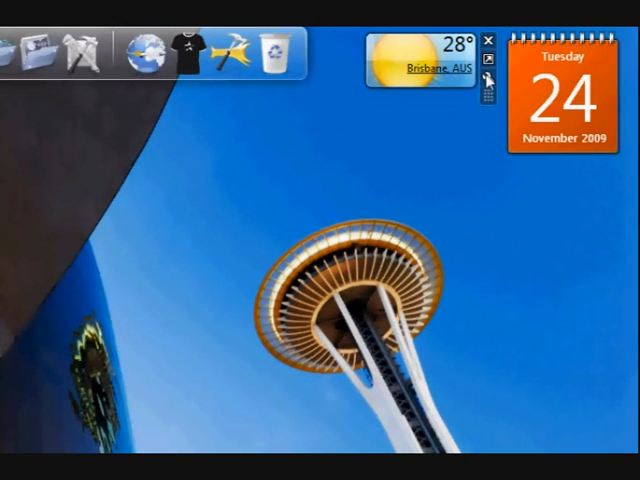
mouse_move(300, 72)
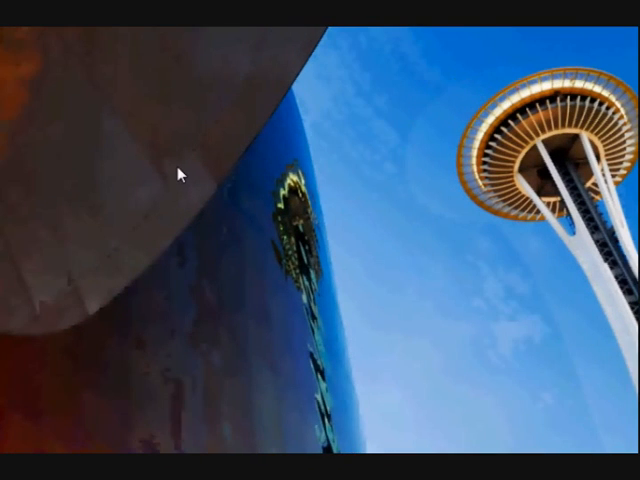
- With the Architecture theme applied, right-click the desktop to reopen personalization
right_click(182, 174)
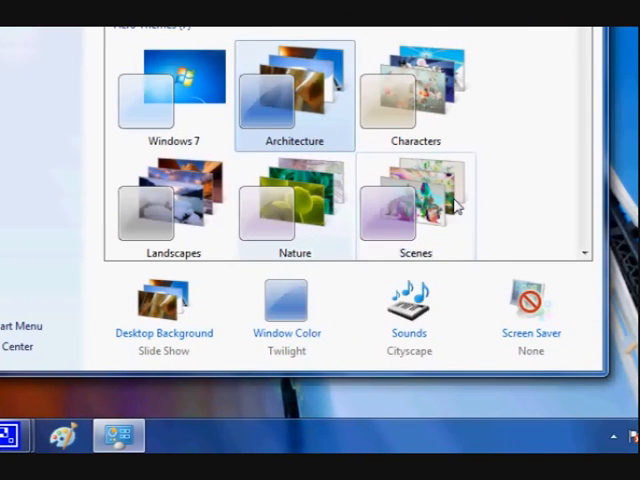
- Apply the Scenes theme, then scroll down to the Installed Themes section
click(415, 200)
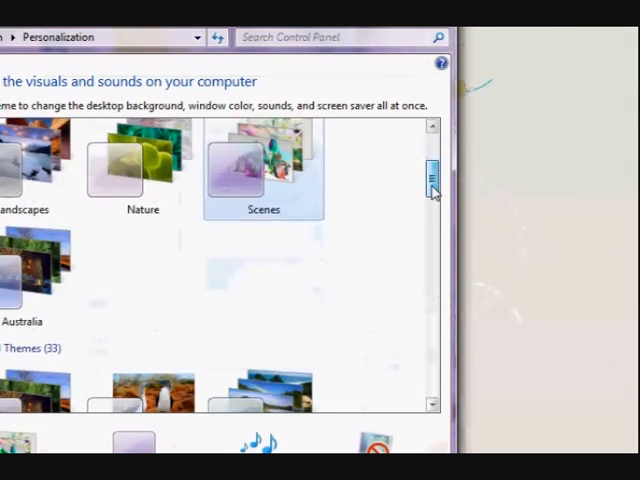
scroll(down, 3)
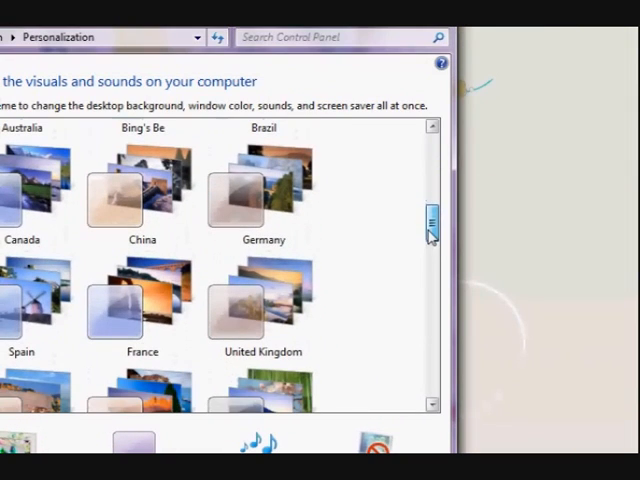
scroll(down, 3)
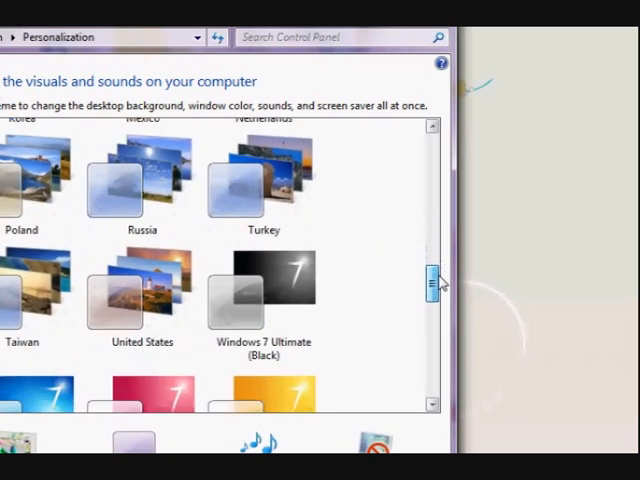
scroll(down, 3)
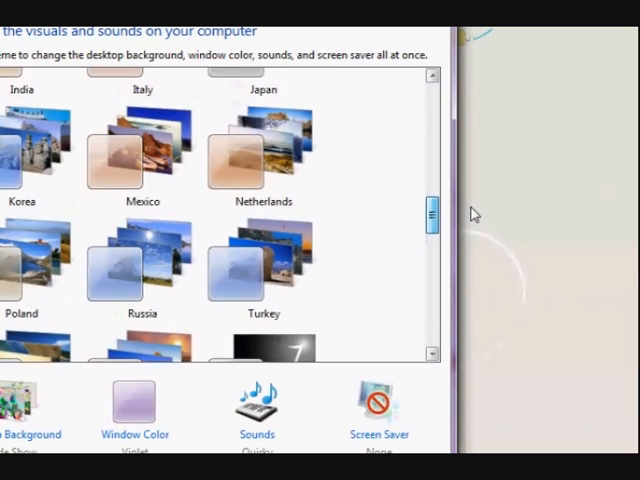
scroll(up, 3)
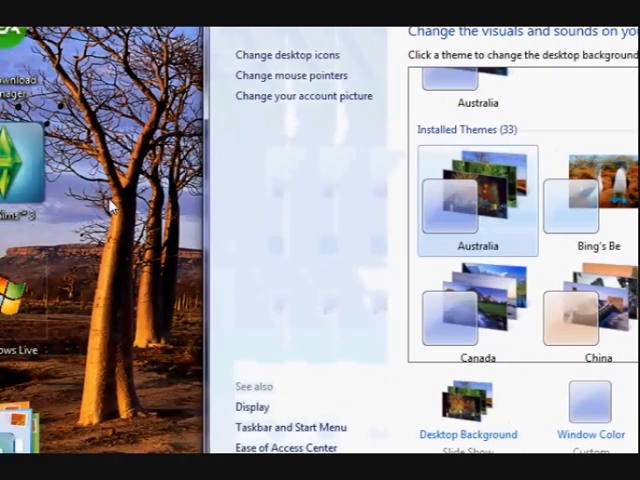
scroll(down, 3)
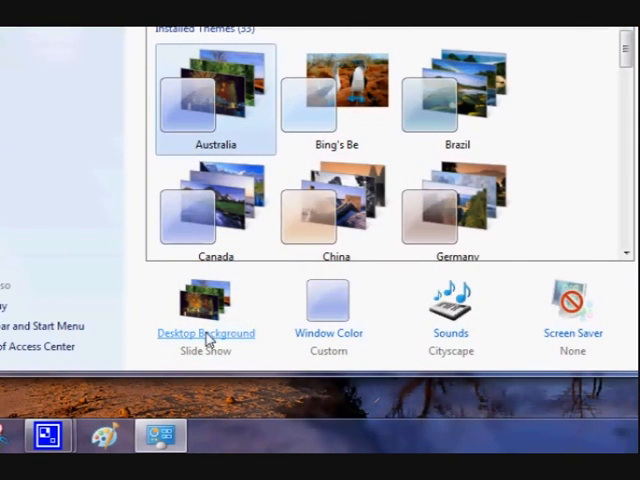
- Set the Australia wallpaper slideshow to shuffle, keeping 30-minute changes, and save
click(206, 333)
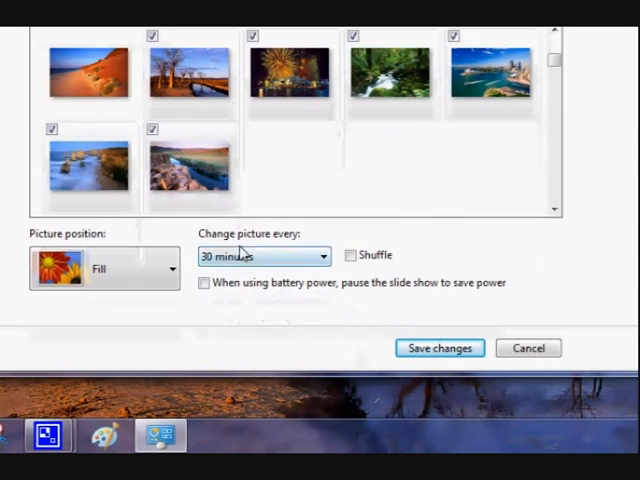
mouse_move(305, 243)
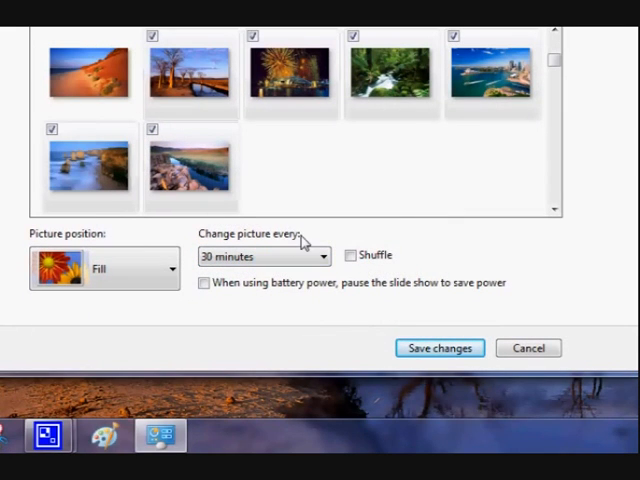
click(320, 256)
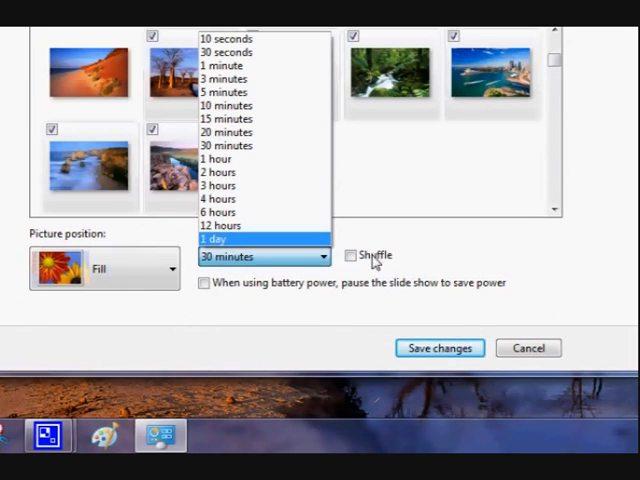
click(263, 257)
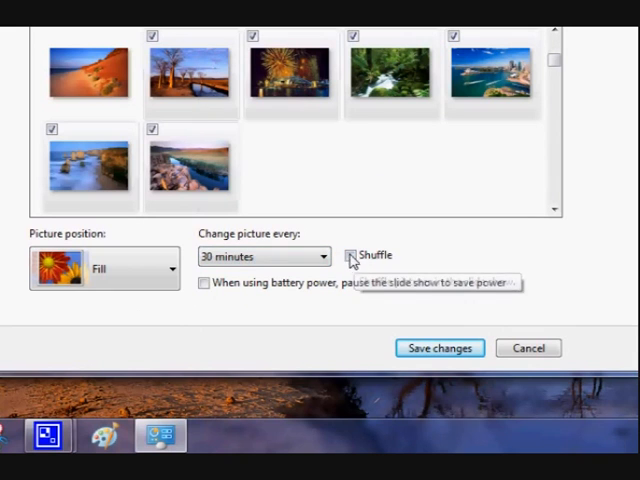
click(352, 255)
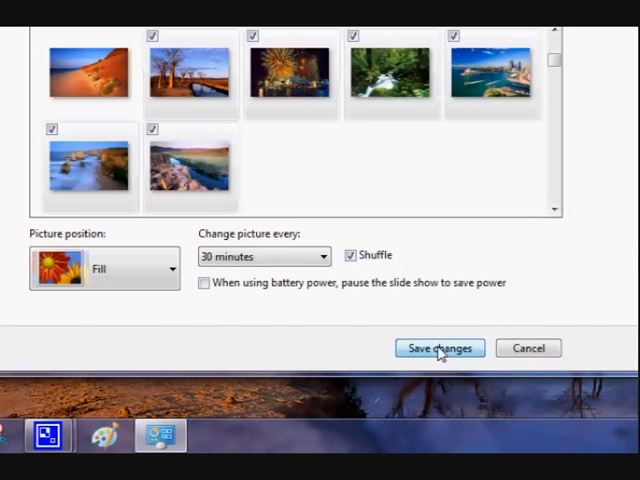
click(439, 348)
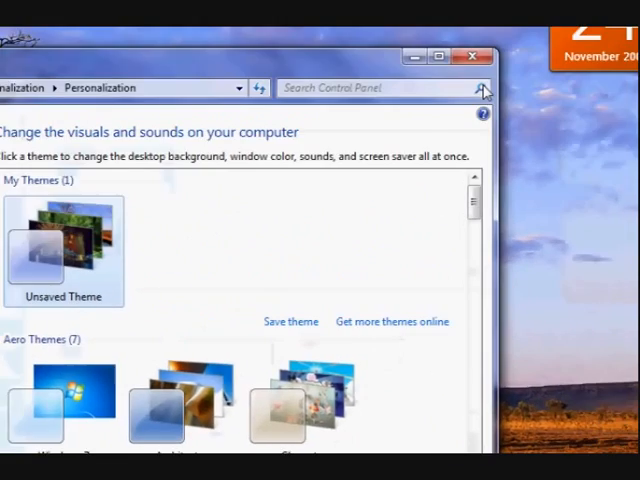
- Close the Personalization window to reveal the rainforest wallpaper and dock
click(473, 56)
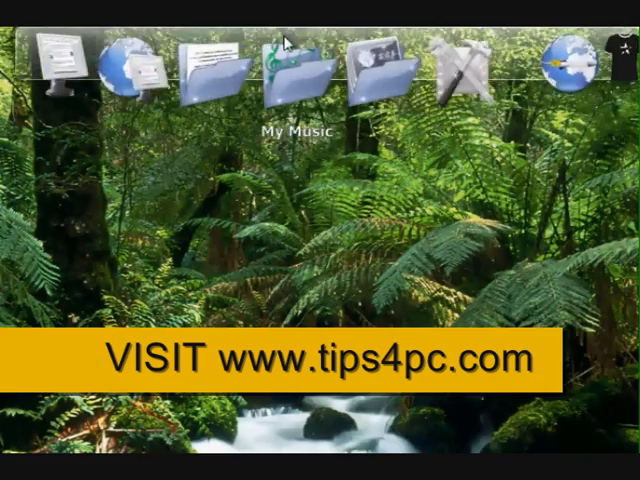